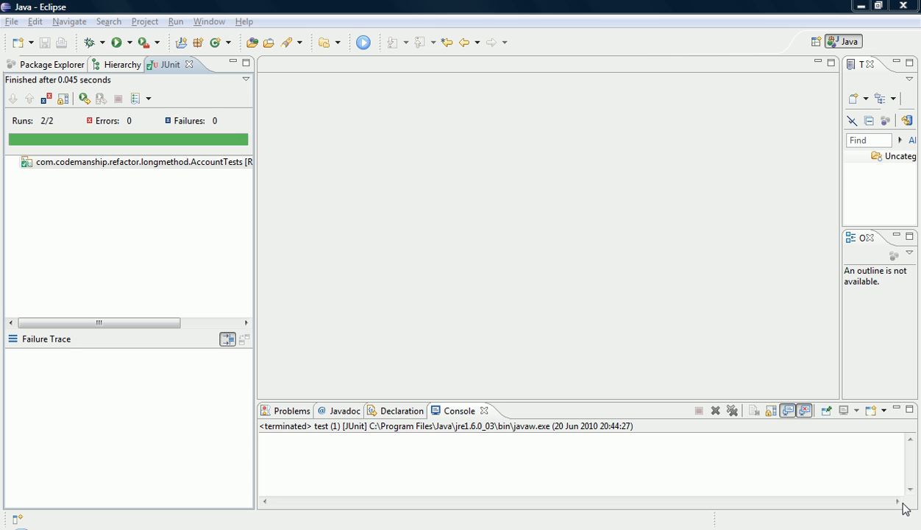
{"action": "mouse_move", "coordinate": [59, 70]}
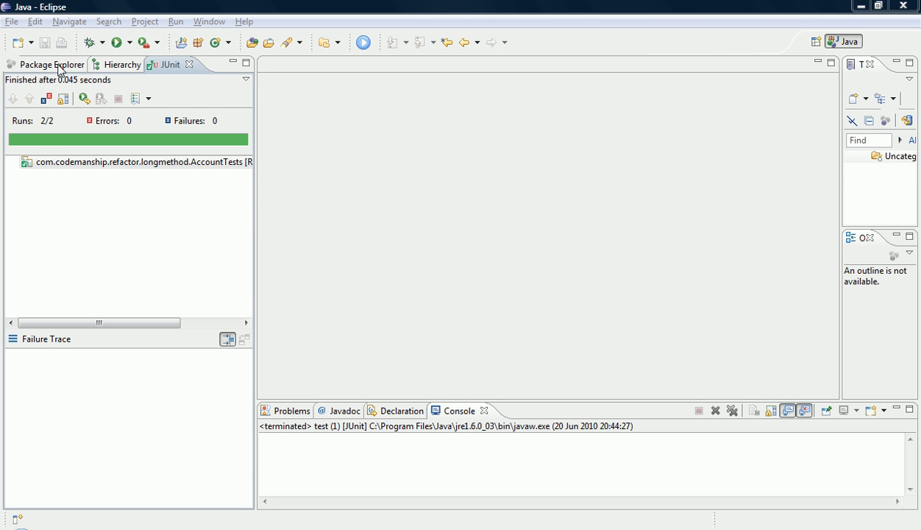
Expand COPY_AND_PASTE_INHERITENCE's source package in Package Explorer, with the test folder collapsed
{"action": "left_click", "coordinate": [51, 65]}
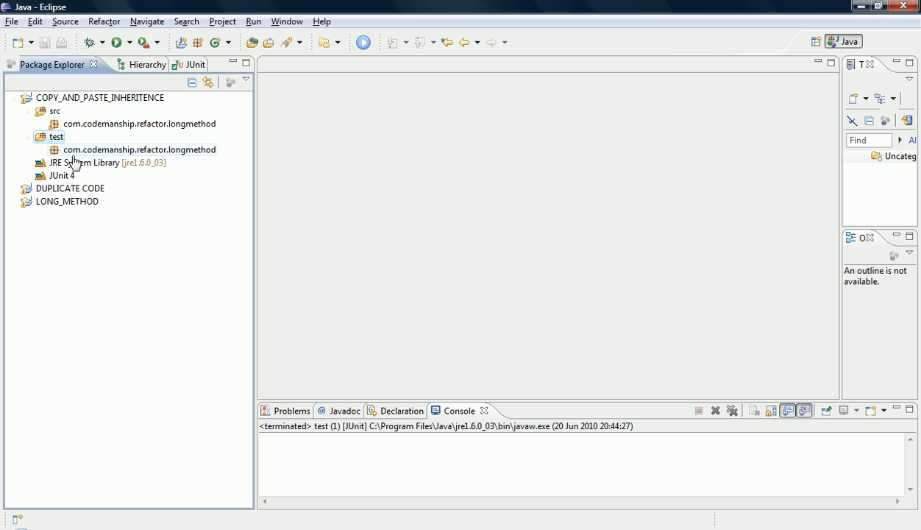
{"action": "left_click", "coordinate": [138, 124]}
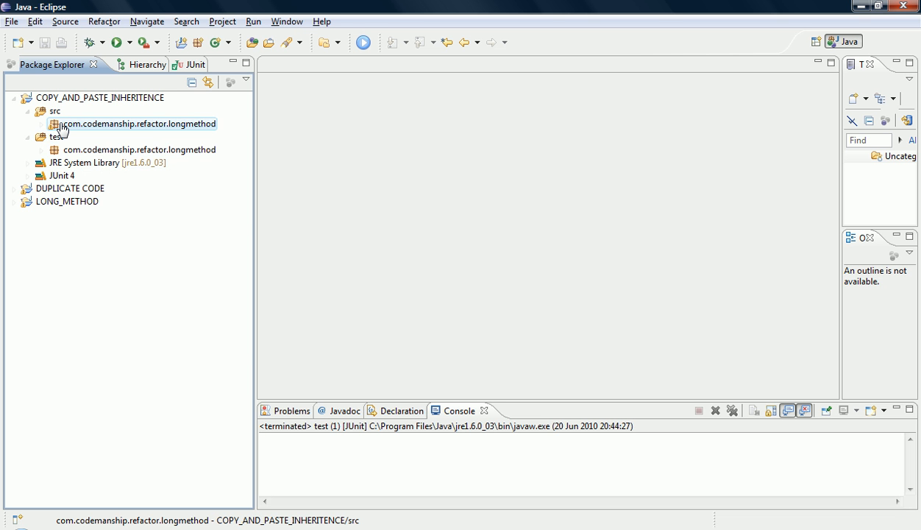
{"action": "left_click", "coordinate": [54, 123]}
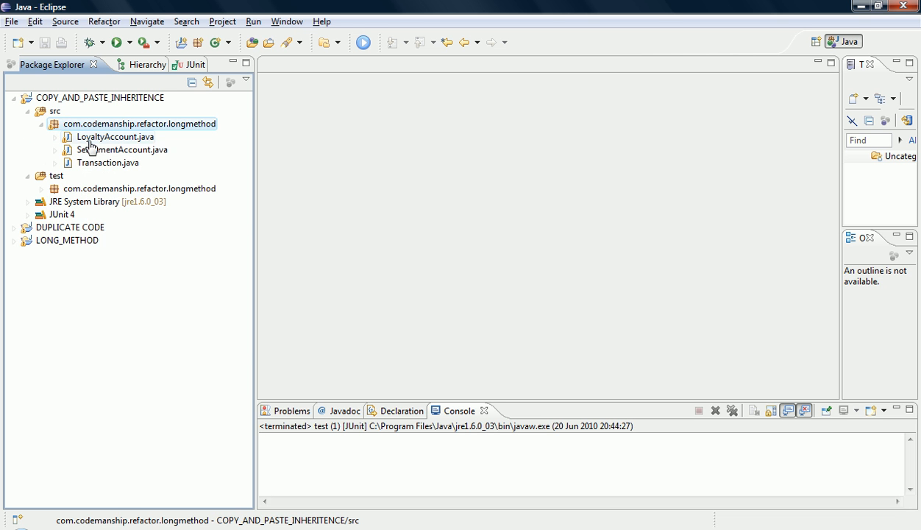
Open LoyaltyAccount.java and SettlementAccount.java and review LoyaltyAccount's fields and methods
{"action": "double_click", "coordinate": [115, 136]}
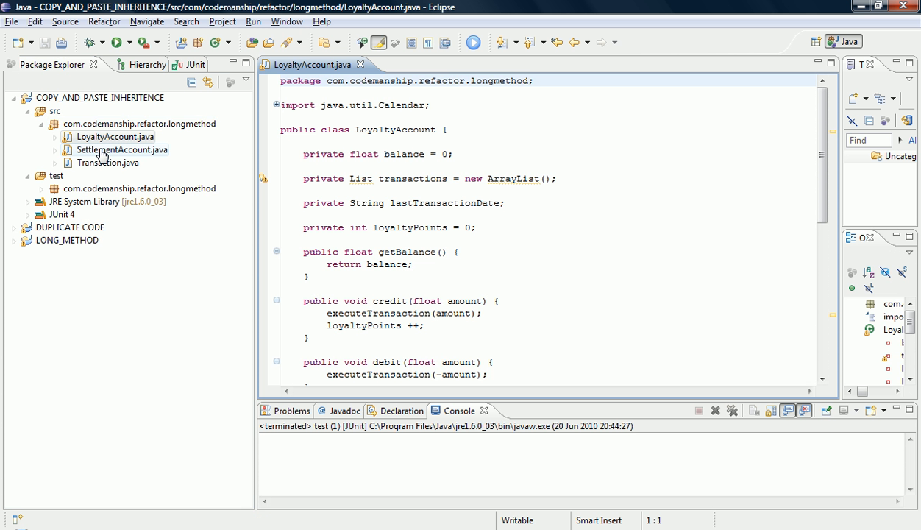
{"action": "double_click", "coordinate": [122, 150]}
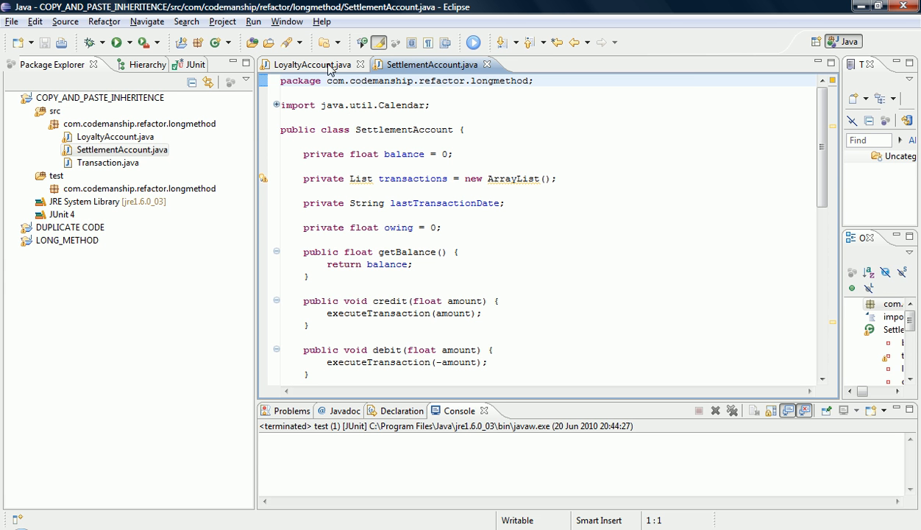
{"action": "mouse_move", "coordinate": [312, 65]}
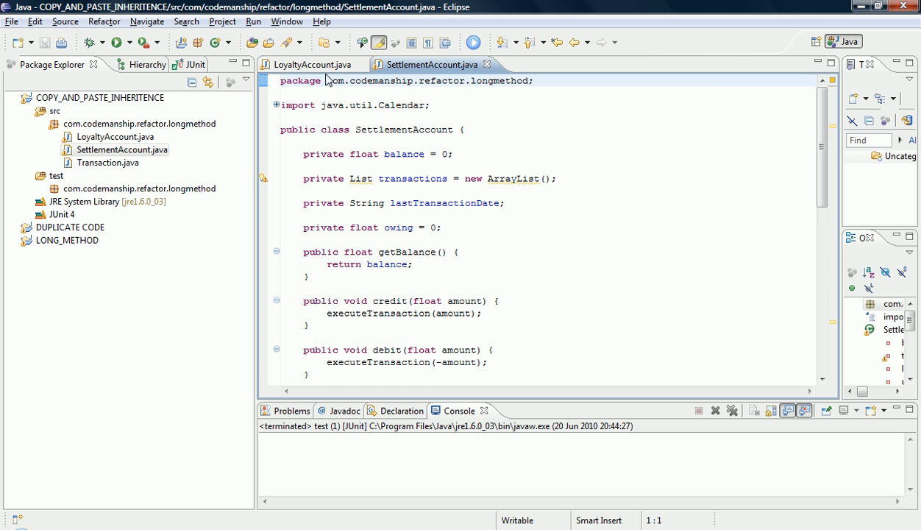
{"action": "left_click", "coordinate": [312, 65]}
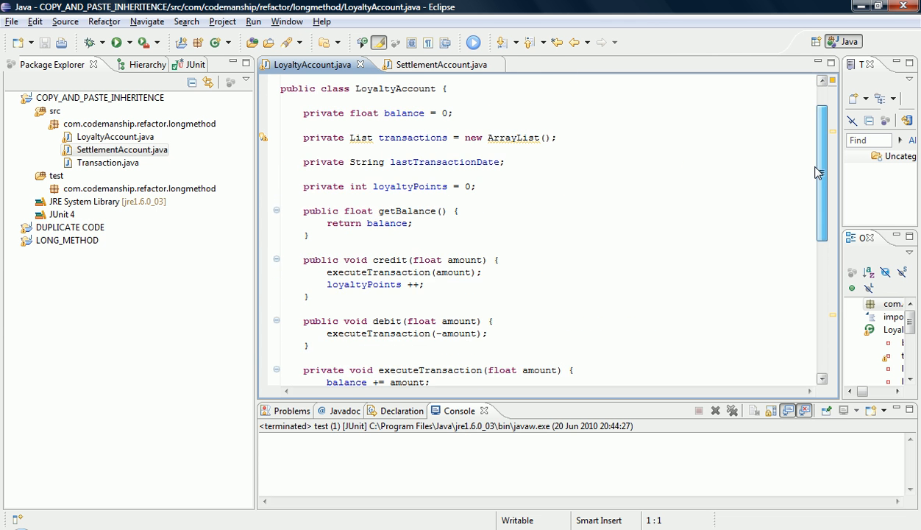
{"action": "scroll", "scroll_direction": "up", "scroll_amount": 3}
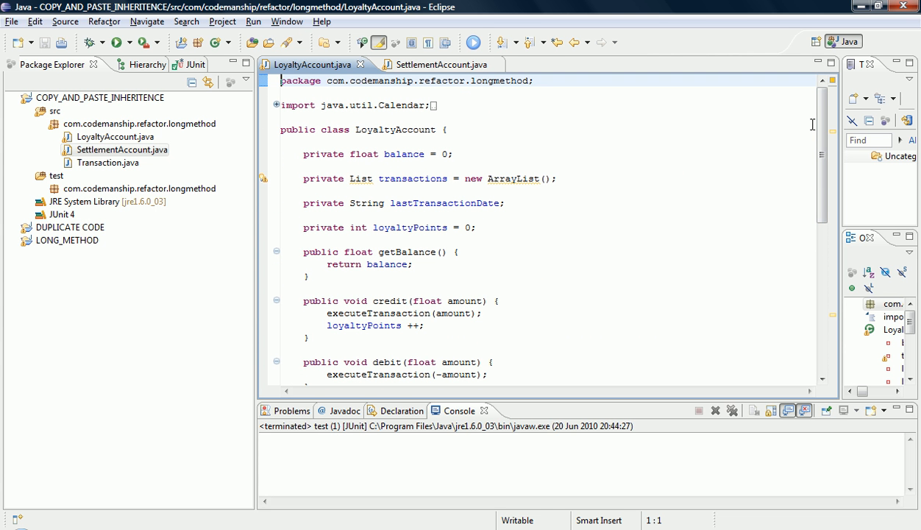
{"action": "mouse_move", "coordinate": [434, 234]}
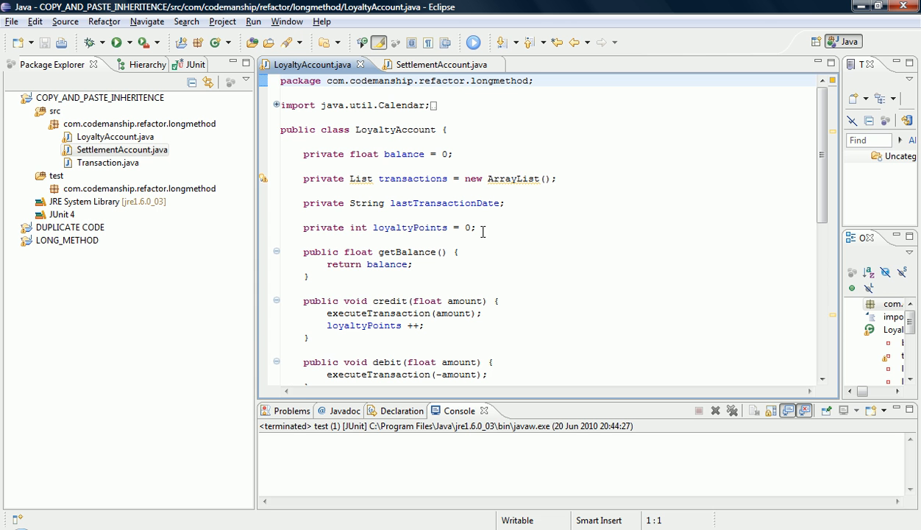
{"action": "mouse_move", "coordinate": [419, 226]}
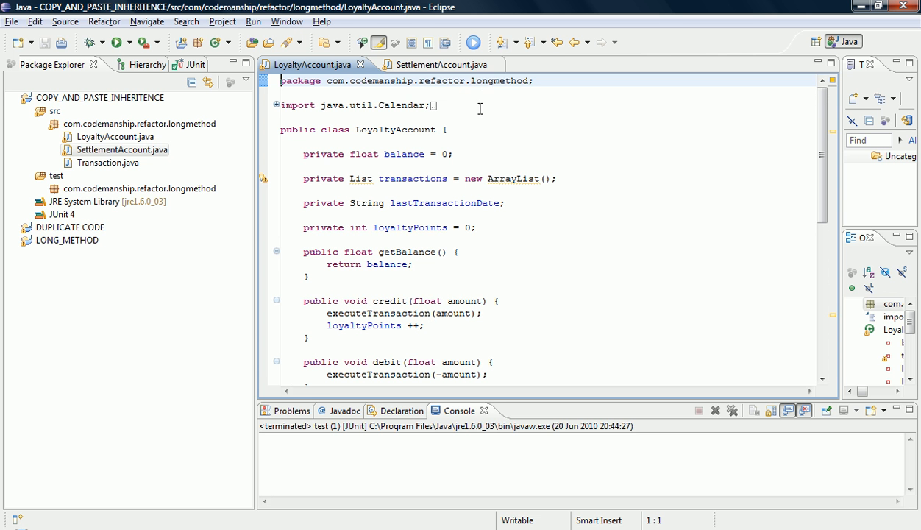
{"action": "mouse_move", "coordinate": [439, 64]}
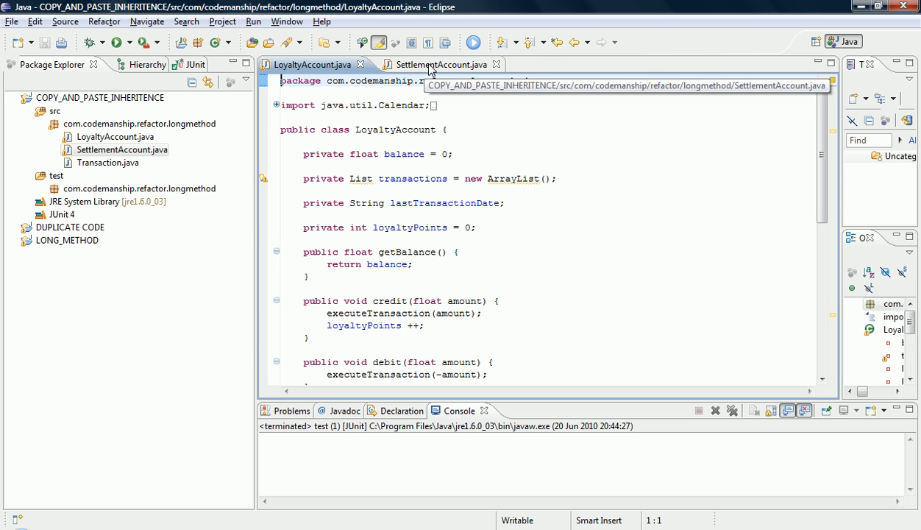
Review SettlementAccount's code, including its owing, borrow and settle members, against LoyaltyAccount
{"action": "left_click", "coordinate": [434, 65]}
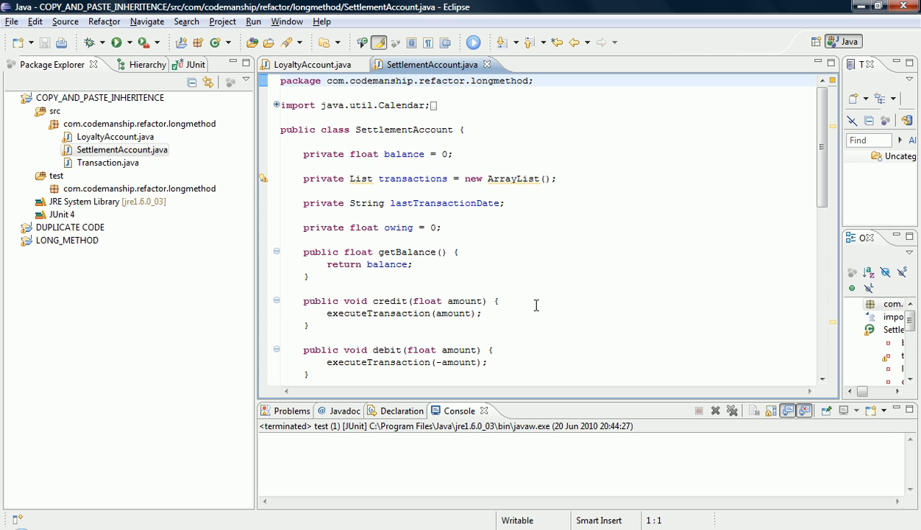
{"action": "mouse_move", "coordinate": [556, 226]}
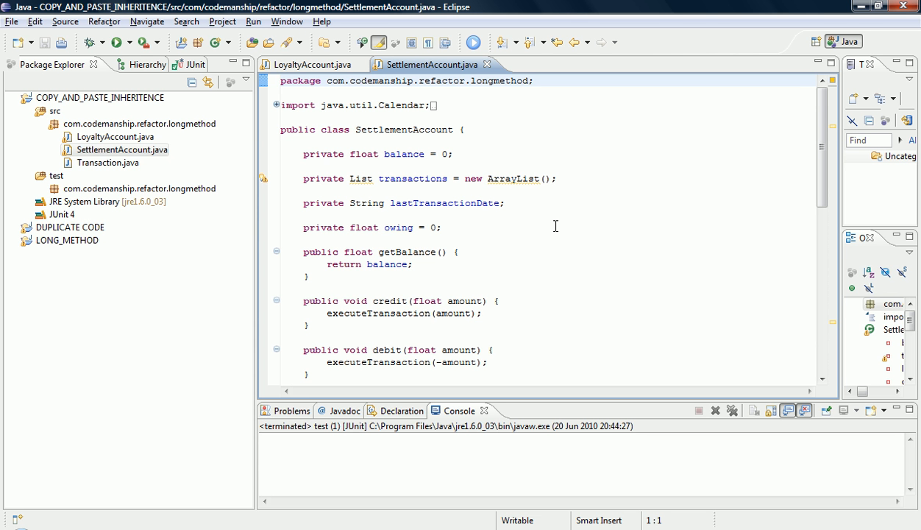
{"action": "mouse_move", "coordinate": [462, 229]}
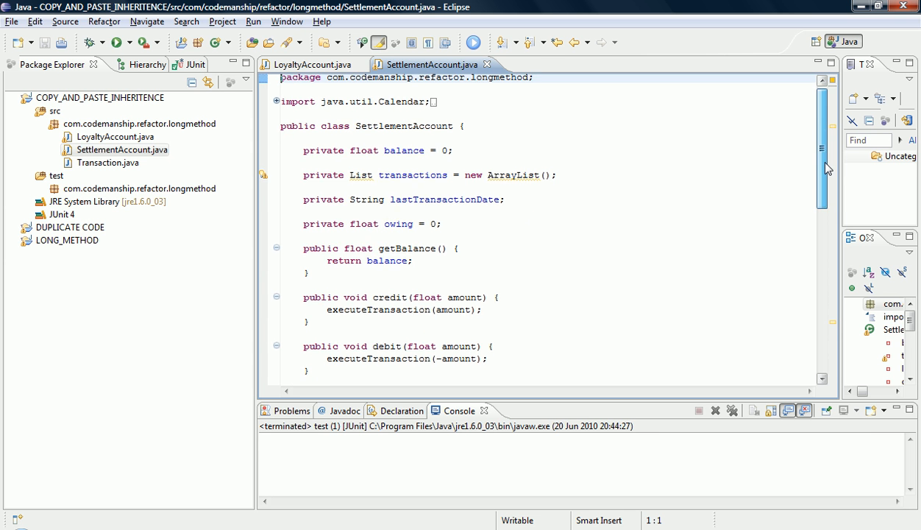
{"action": "scroll", "scroll_direction": "down", "scroll_amount": 3}
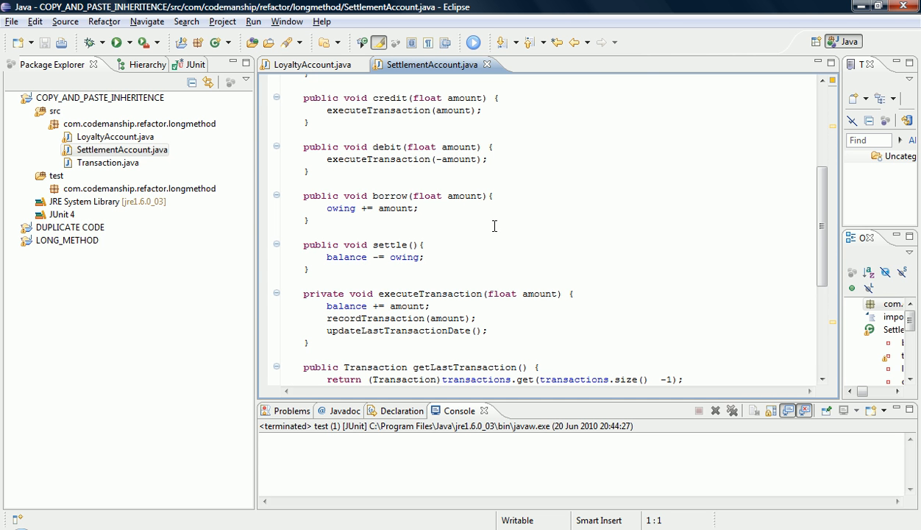
{"action": "scroll", "scroll_direction": "up", "scroll_amount": 3}
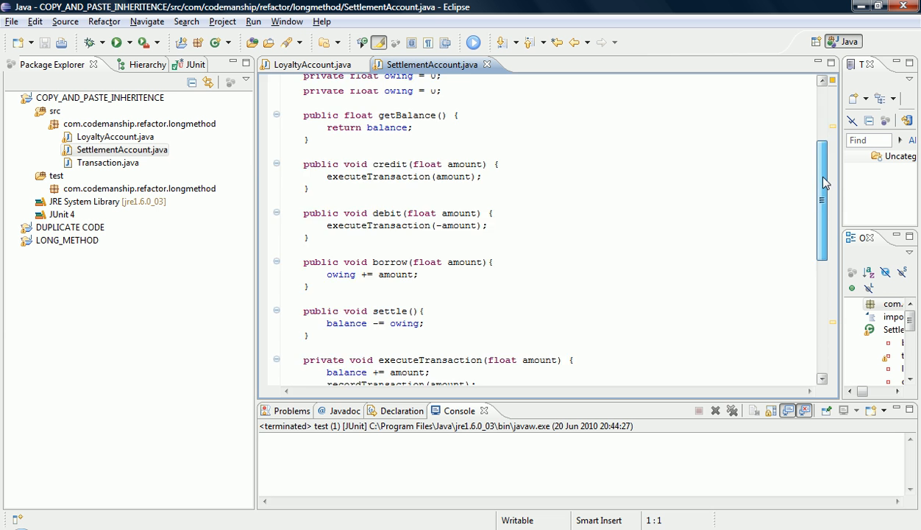
{"action": "scroll", "scroll_direction": "up", "scroll_amount": 3}
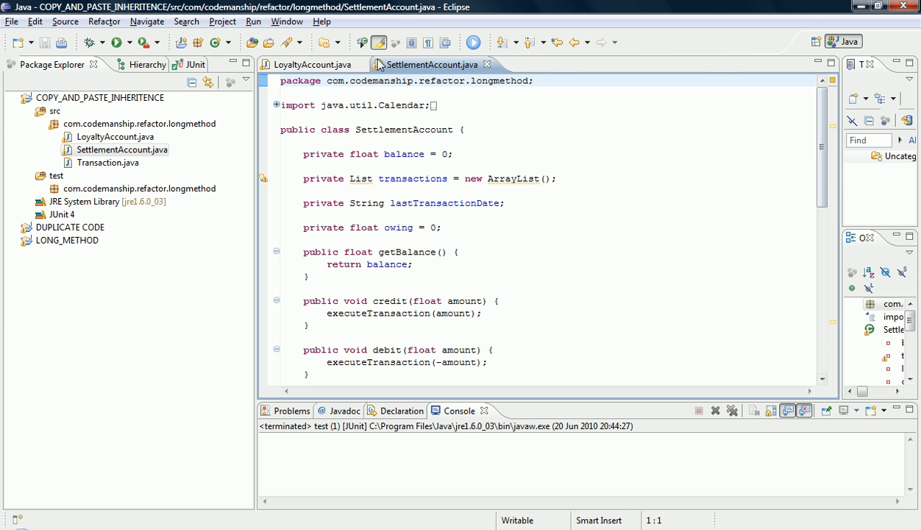
{"action": "mouse_move", "coordinate": [309, 65]}
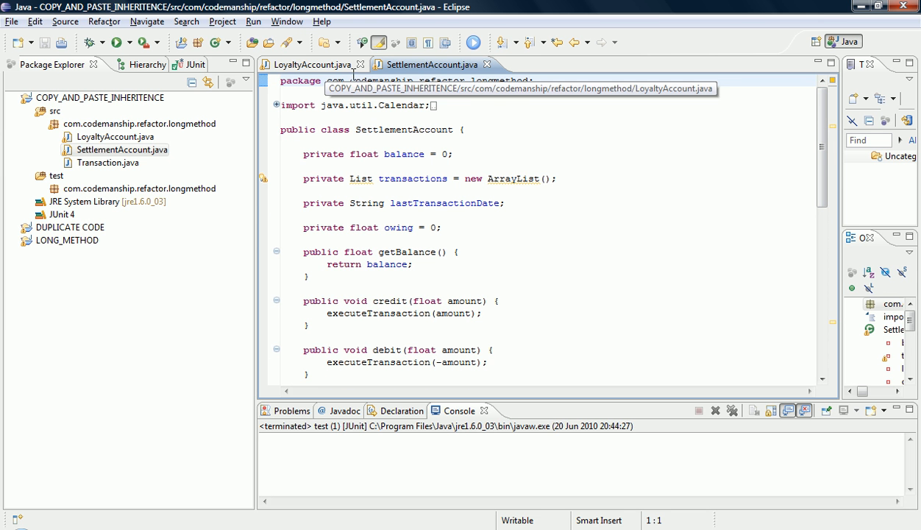
Bring up the Refactor options for the SettlementAccount class name
{"action": "double_click", "coordinate": [403, 129]}
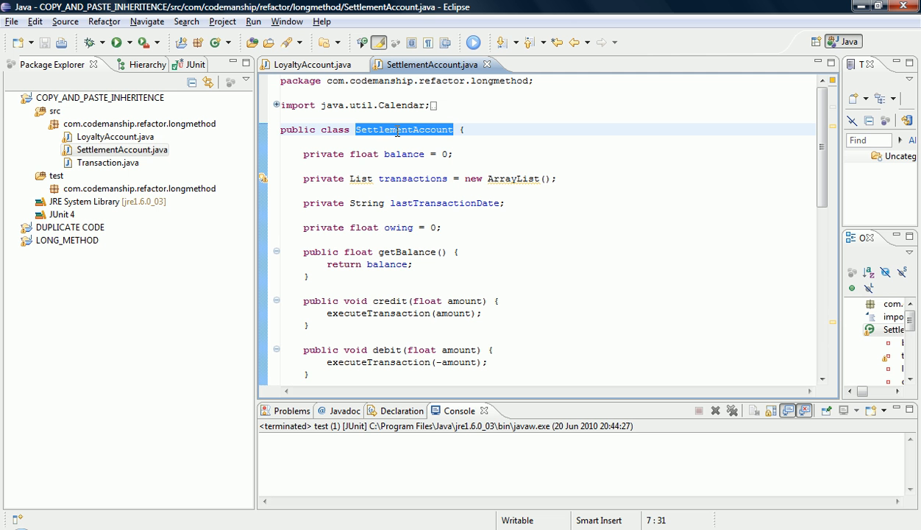
{"action": "right_click", "coordinate": [403, 129]}
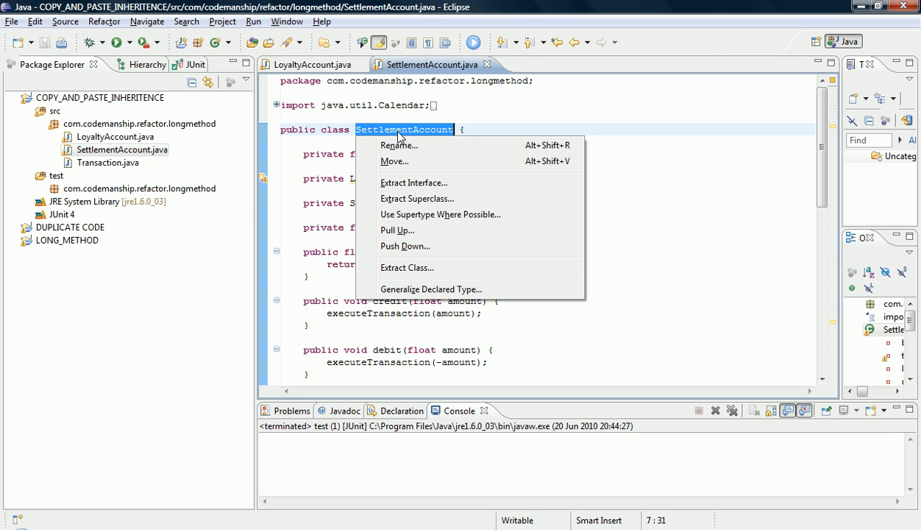
{"action": "mouse_move", "coordinate": [418, 199]}
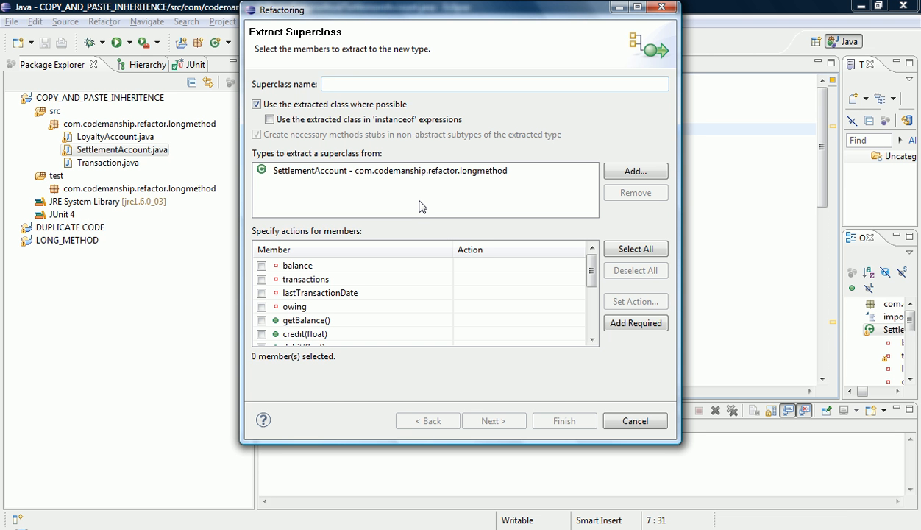
Name the superclass Account and add LoyaltyAccount as a type to extract from
{"action": "left_click", "coordinate": [493, 82]}
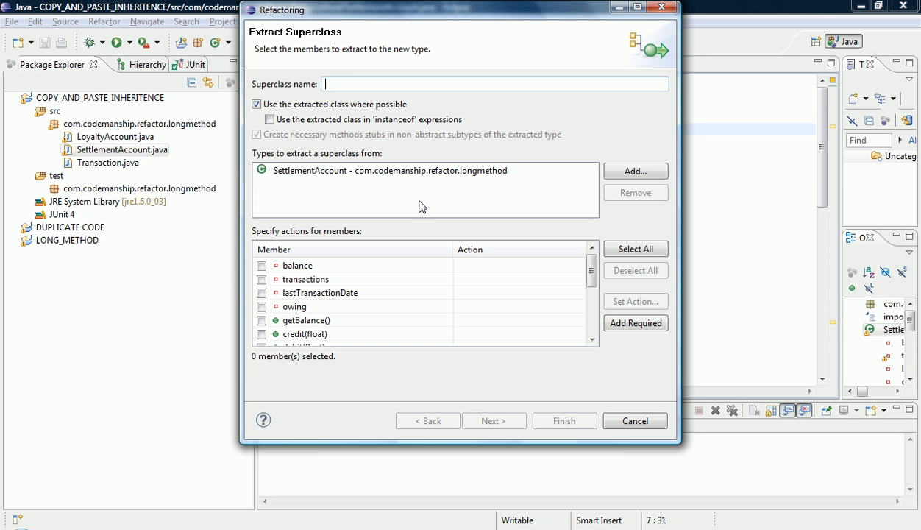
{"action": "type", "text": "A"}
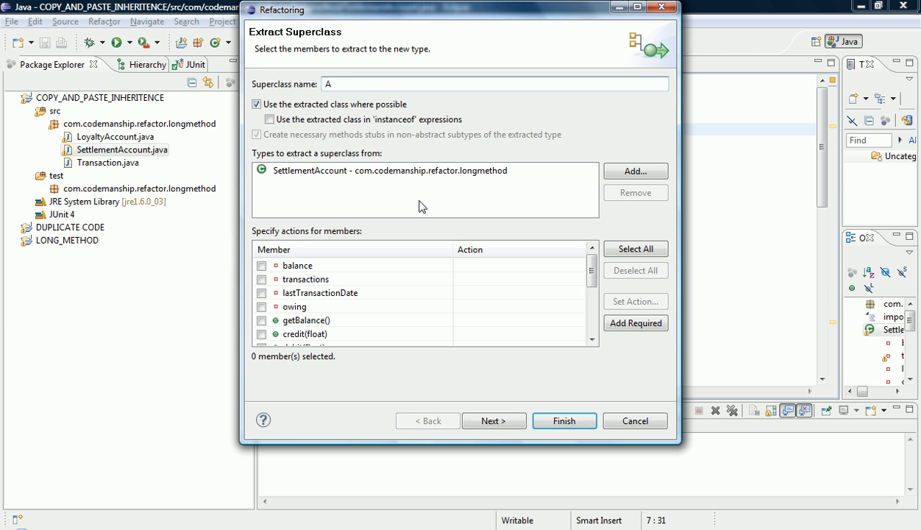
{"action": "type", "text": "ccount"}
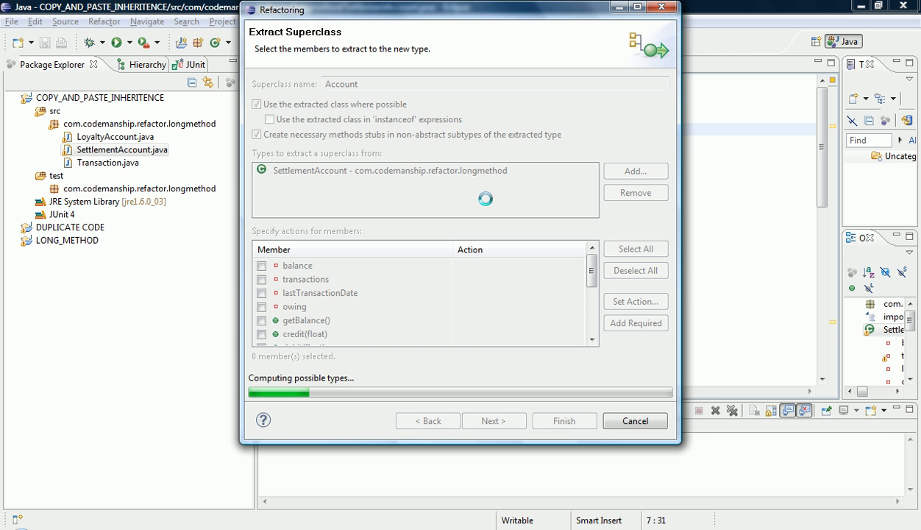
{"action": "left_click", "coordinate": [634, 170]}
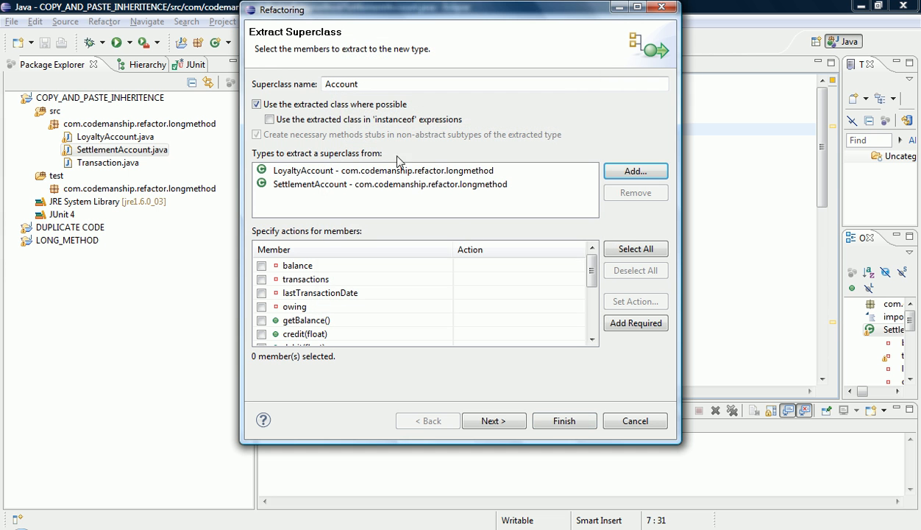
{"action": "mouse_move", "coordinate": [338, 234]}
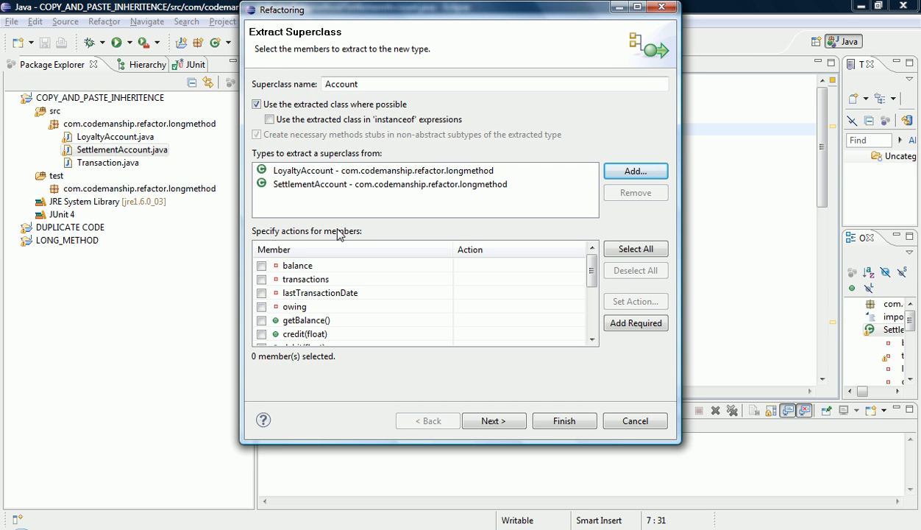
{"action": "mouse_move", "coordinate": [638, 272]}
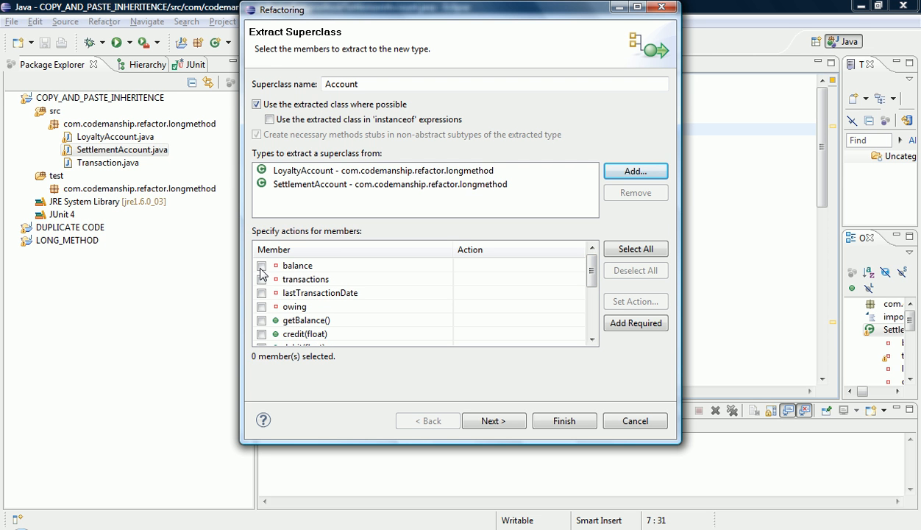
Select balance, transactions, getBalance and credit for Account, with credit declared abstract
{"action": "left_click", "coordinate": [261, 264]}
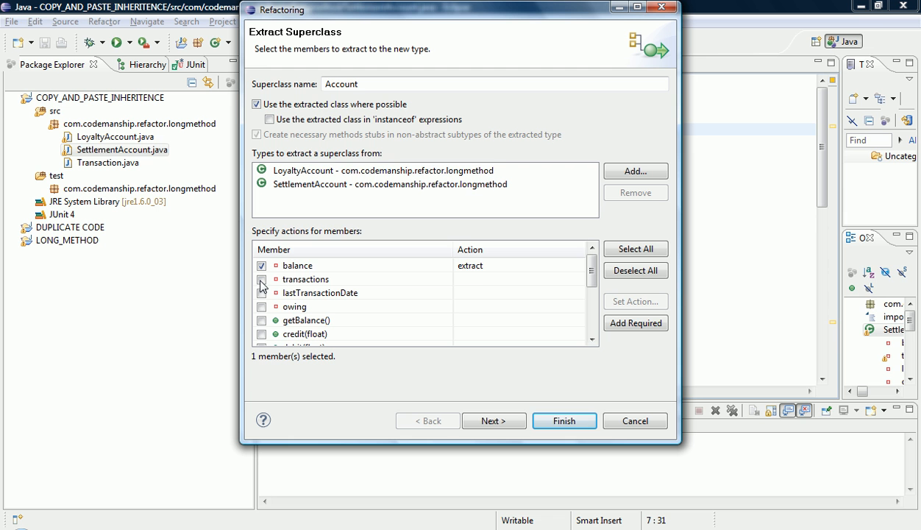
{"action": "left_click", "coordinate": [261, 291]}
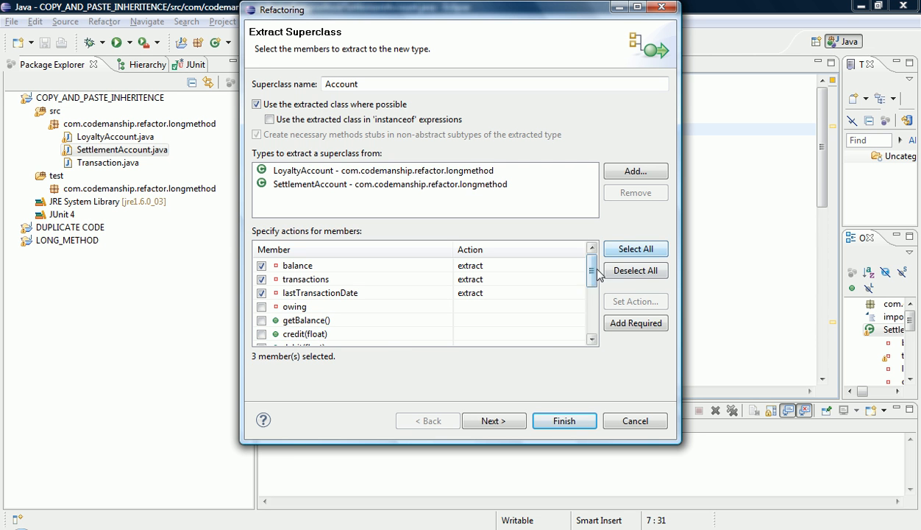
{"action": "scroll", "scroll_direction": "down", "scroll_amount": 3}
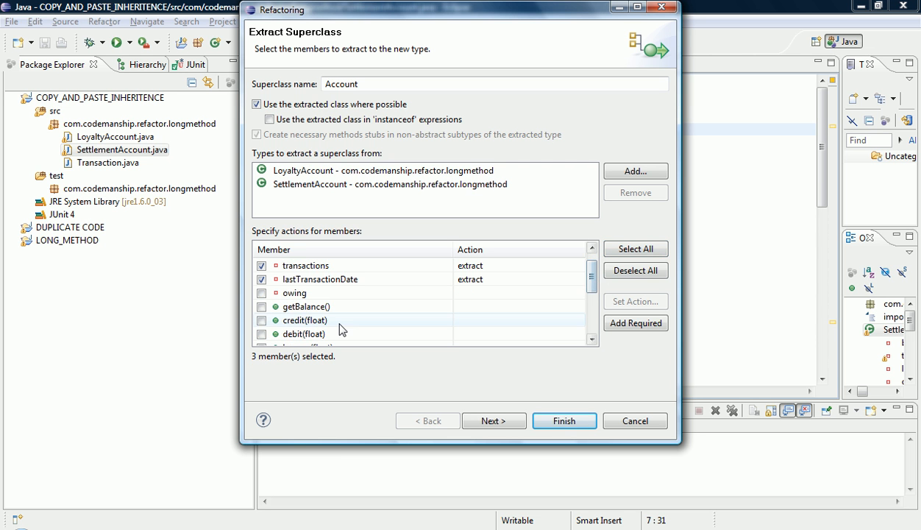
{"action": "left_click", "coordinate": [262, 307]}
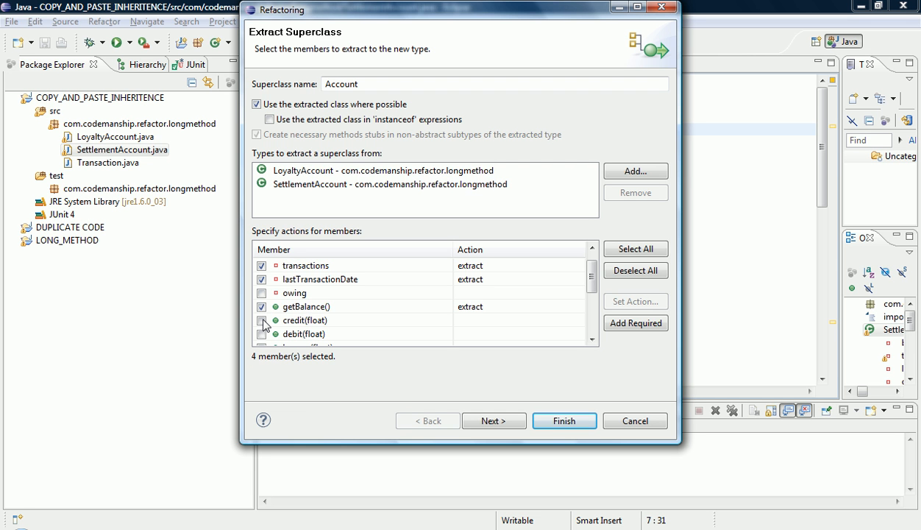
{"action": "left_click", "coordinate": [261, 321]}
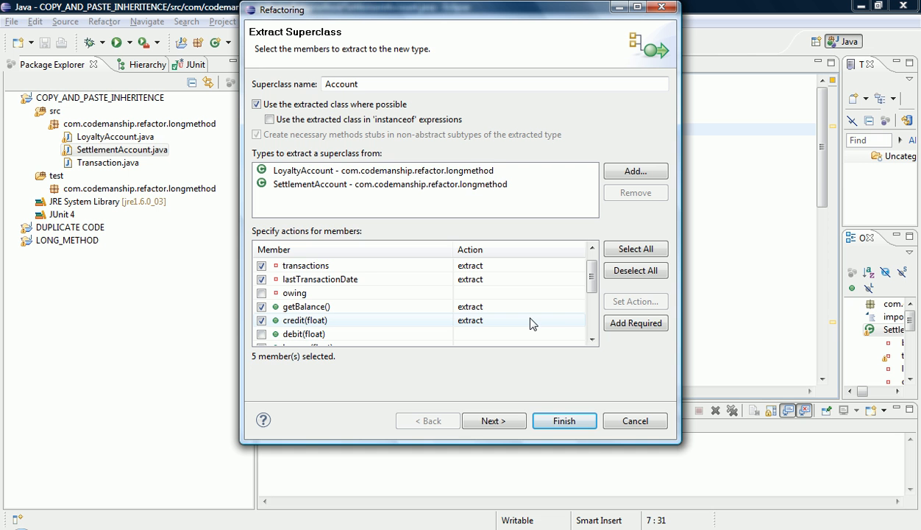
{"action": "mouse_move", "coordinate": [580, 322]}
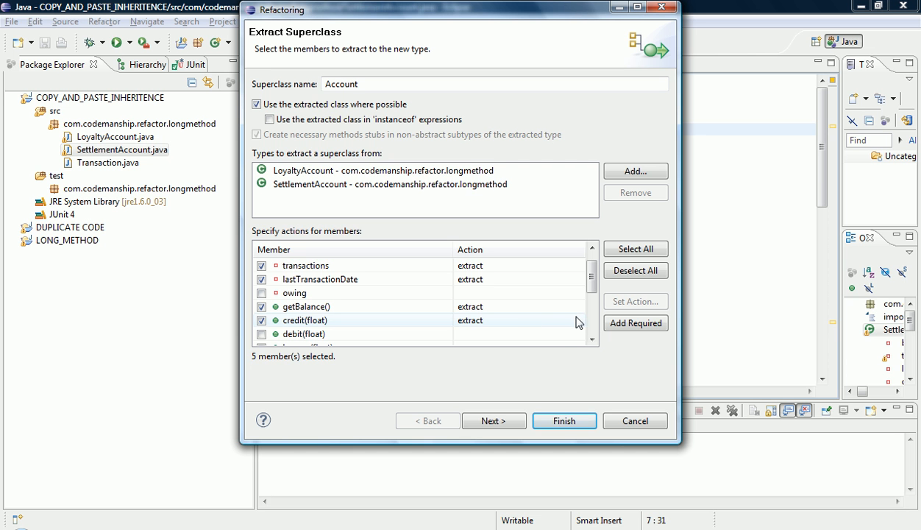
{"action": "left_click", "coordinate": [580, 320]}
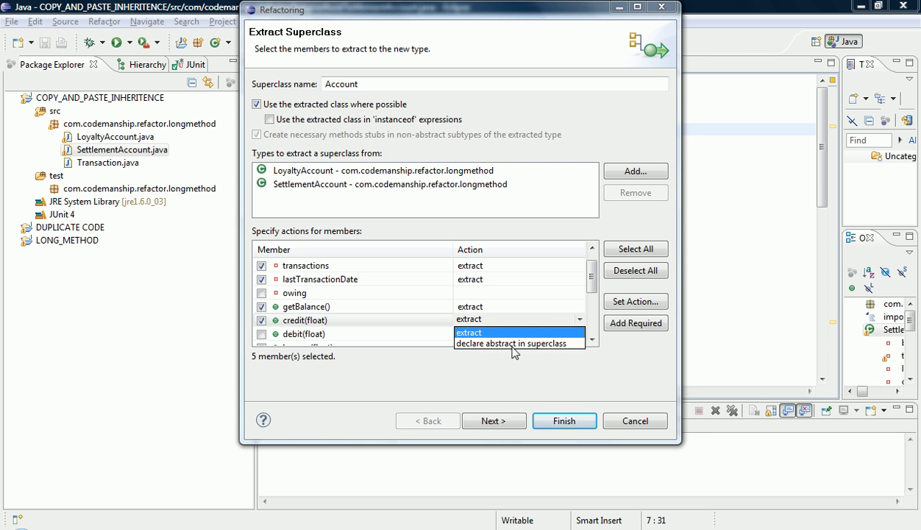
{"action": "left_click", "coordinate": [511, 343]}
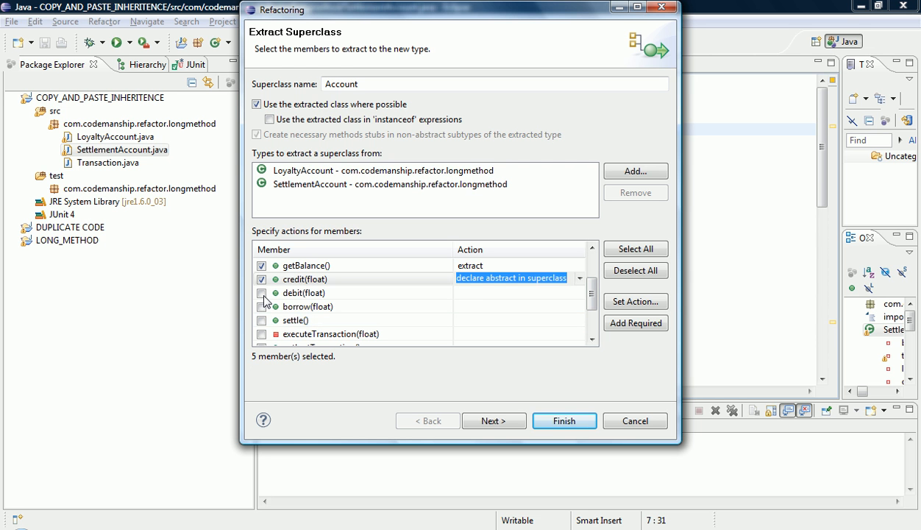
Also select debit, executeTransaction and getLastTransactionDate, leaving owing, borrow and settle out
{"action": "left_click", "coordinate": [262, 292]}
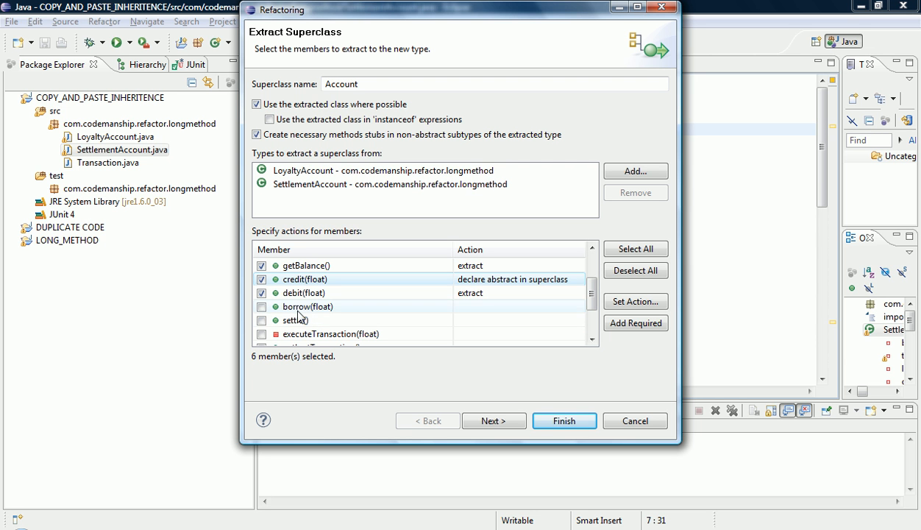
{"action": "scroll", "scroll_direction": "down", "scroll_amount": 3}
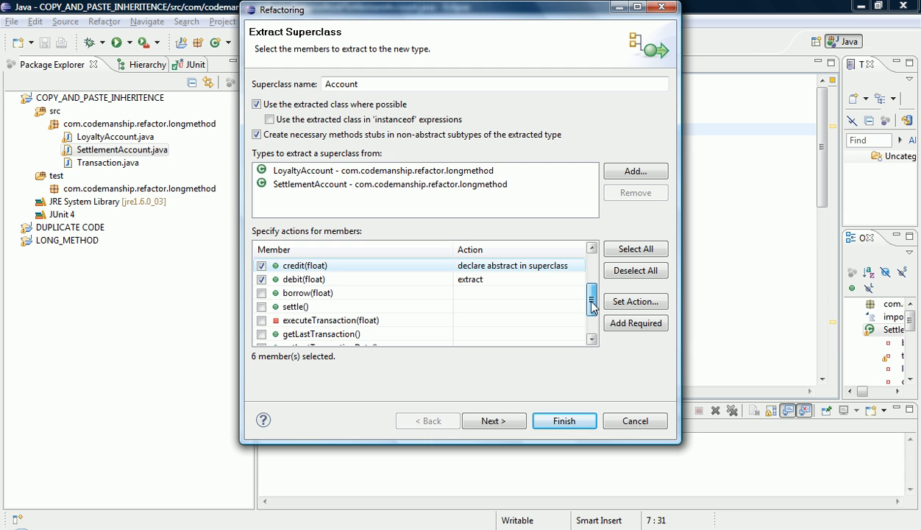
{"action": "scroll", "scroll_direction": "down", "scroll_amount": 3}
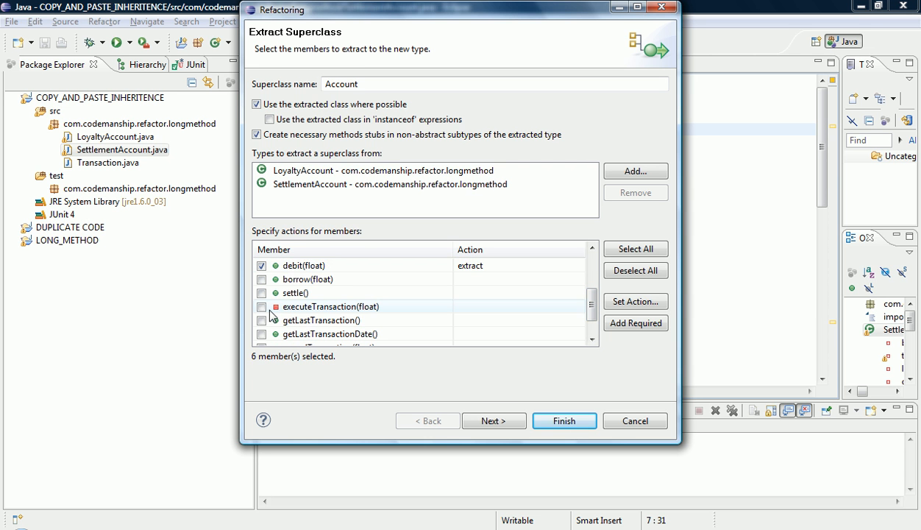
{"action": "left_click", "coordinate": [262, 321]}
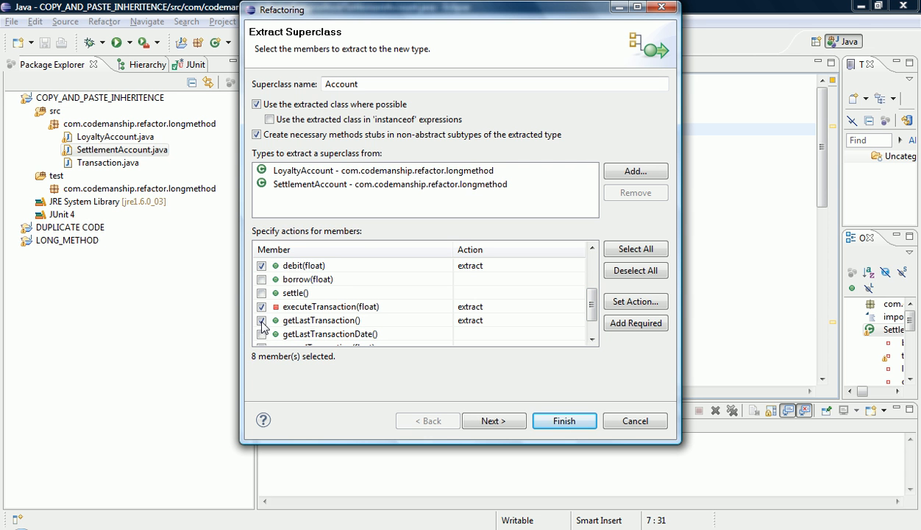
{"action": "left_click", "coordinate": [262, 320]}
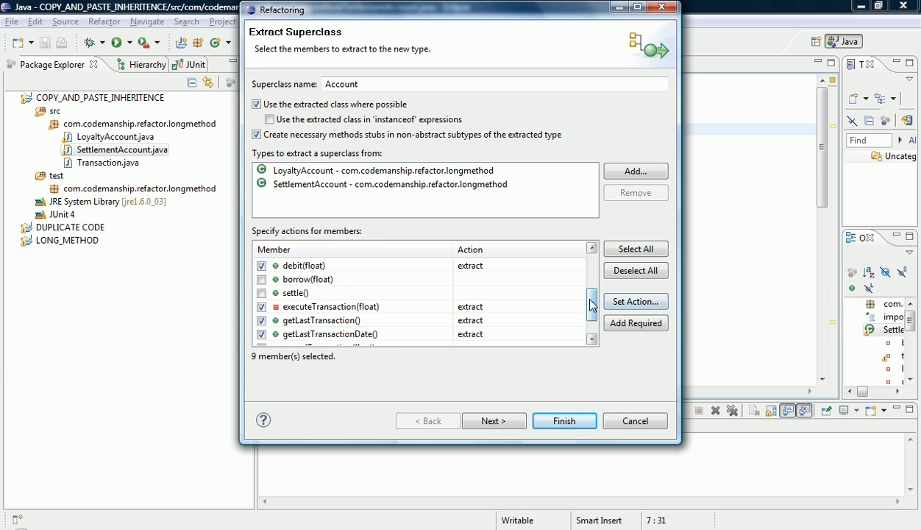
{"action": "scroll", "scroll_direction": "down", "scroll_amount": 3}
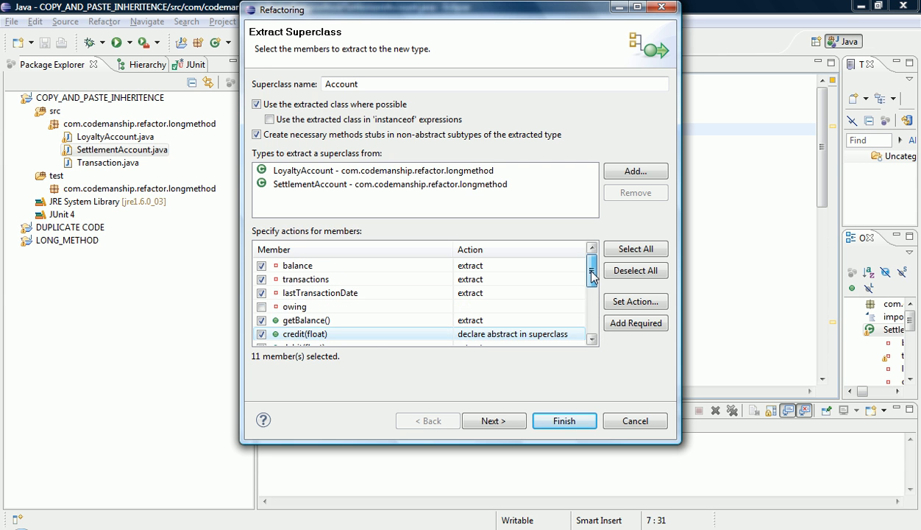
{"action": "scroll", "scroll_direction": "down", "scroll_amount": 3}
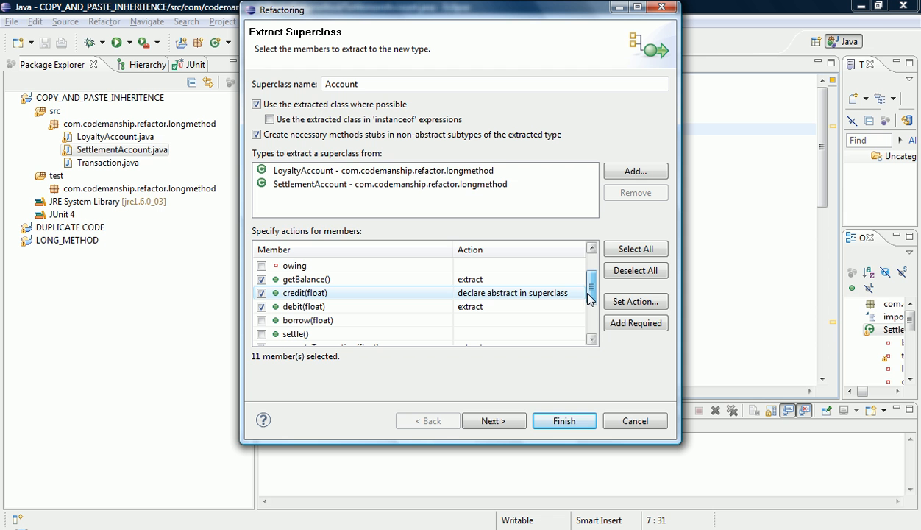
{"action": "mouse_move", "coordinate": [490, 297]}
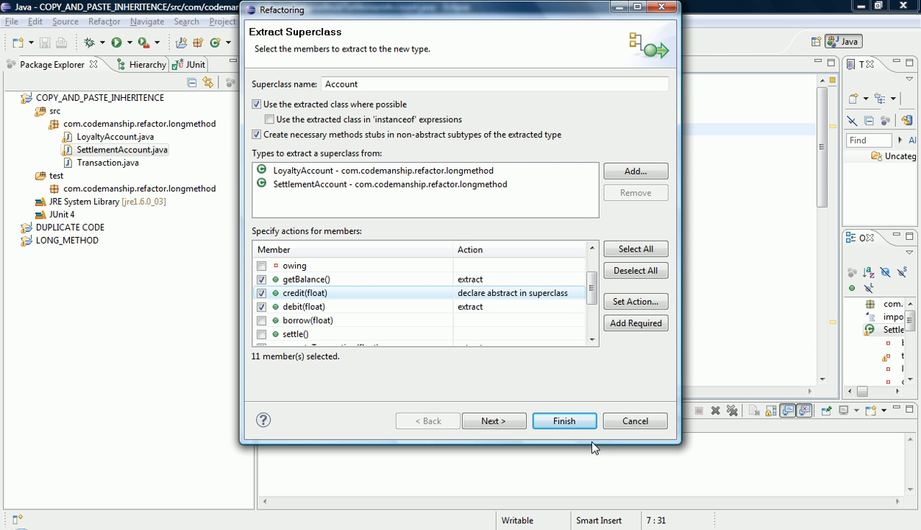
Mark all 14 duplicated methods in both subclasses for removal and proceed to problem checking
{"action": "left_click", "coordinate": [492, 421]}
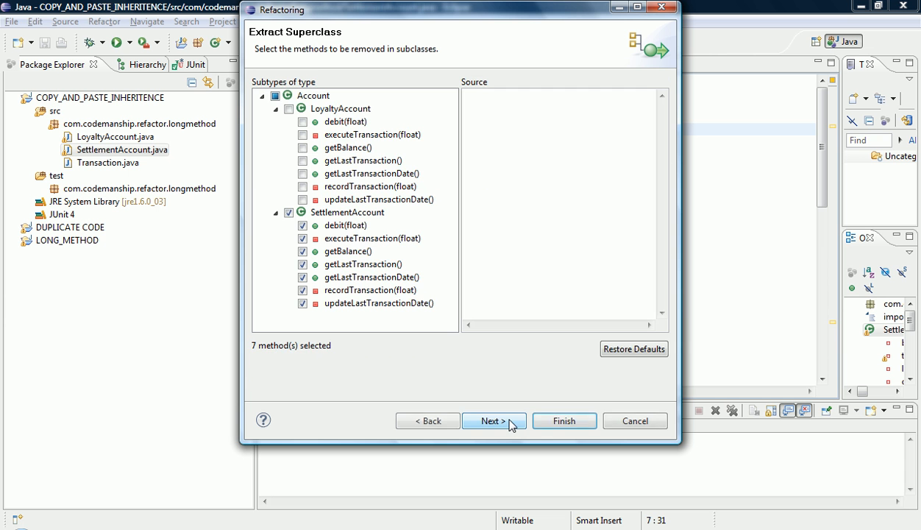
{"action": "left_click", "coordinate": [288, 109]}
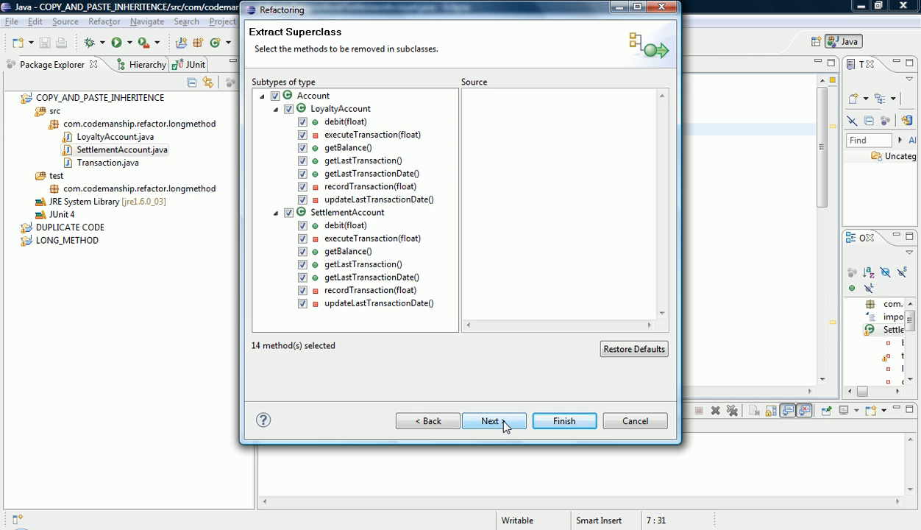
{"action": "left_click", "coordinate": [488, 421]}
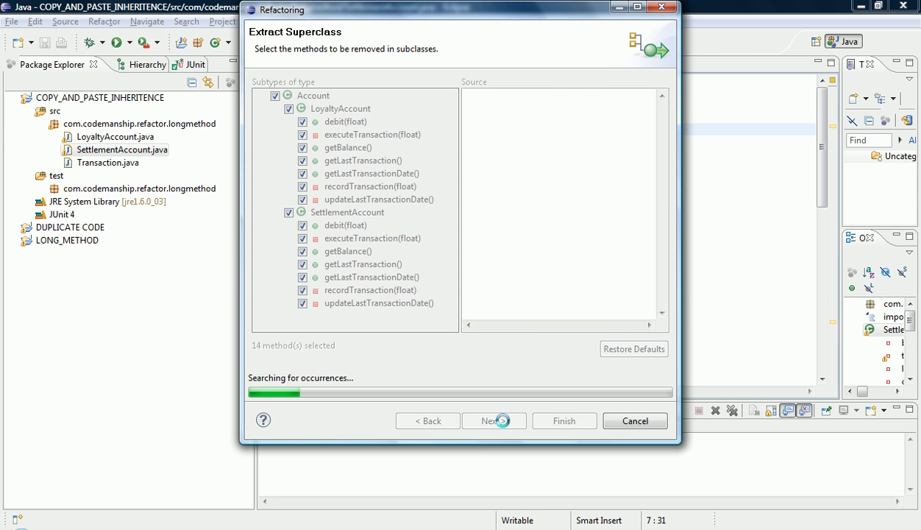
Accept the two method visibility warnings and continue to the changes preview
{"action": "left_click", "coordinate": [488, 421]}
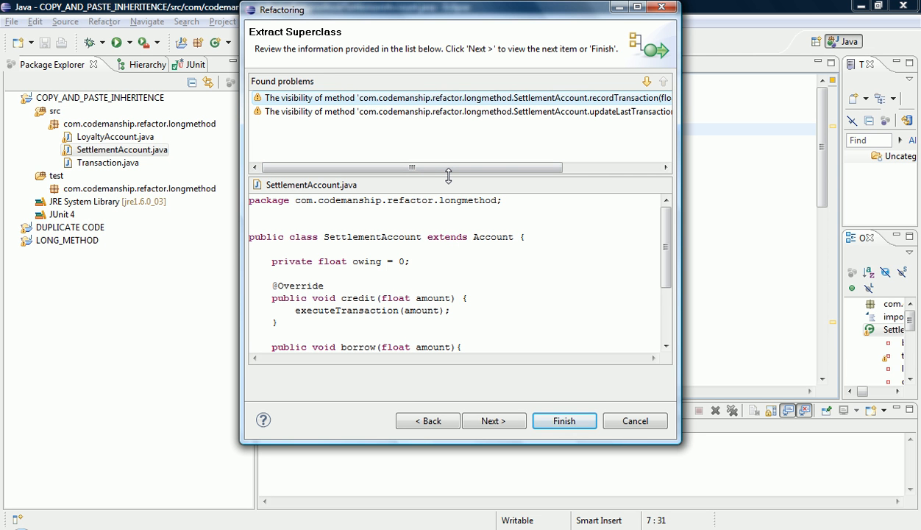
{"action": "mouse_move", "coordinate": [498, 277]}
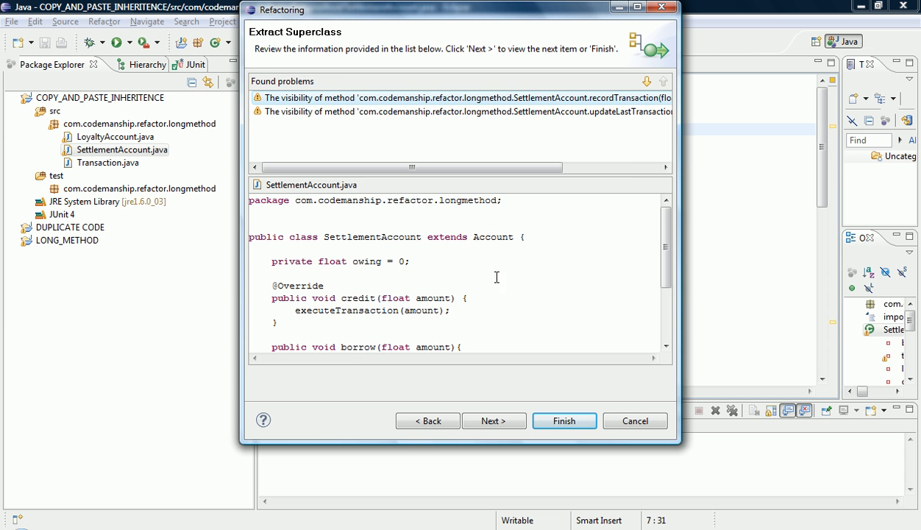
{"action": "left_click", "coordinate": [494, 421]}
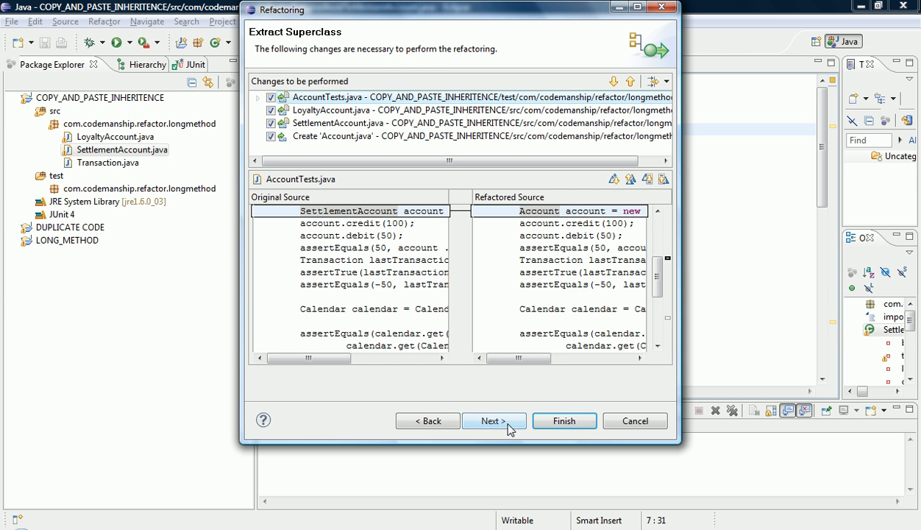
Inspect the proposed diffs, ending on the new abstract Account class source
{"action": "left_click", "coordinate": [495, 421]}
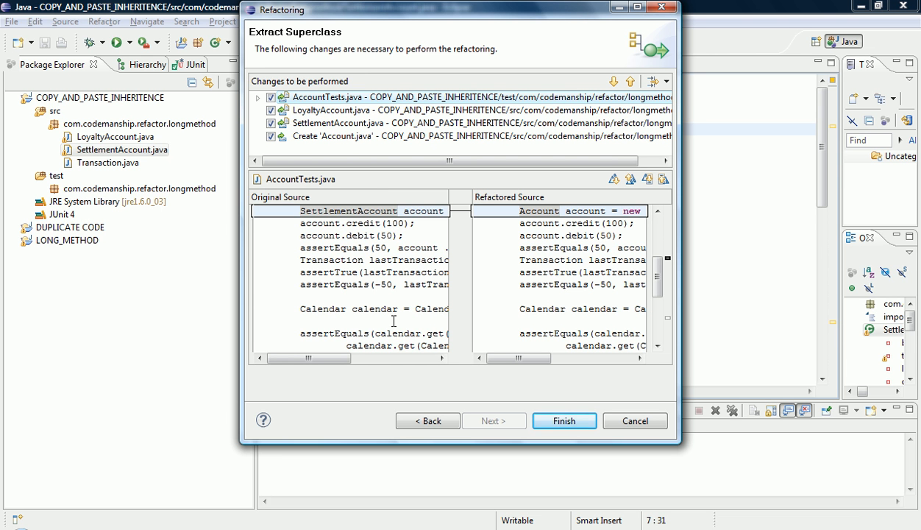
{"action": "mouse_move", "coordinate": [368, 205]}
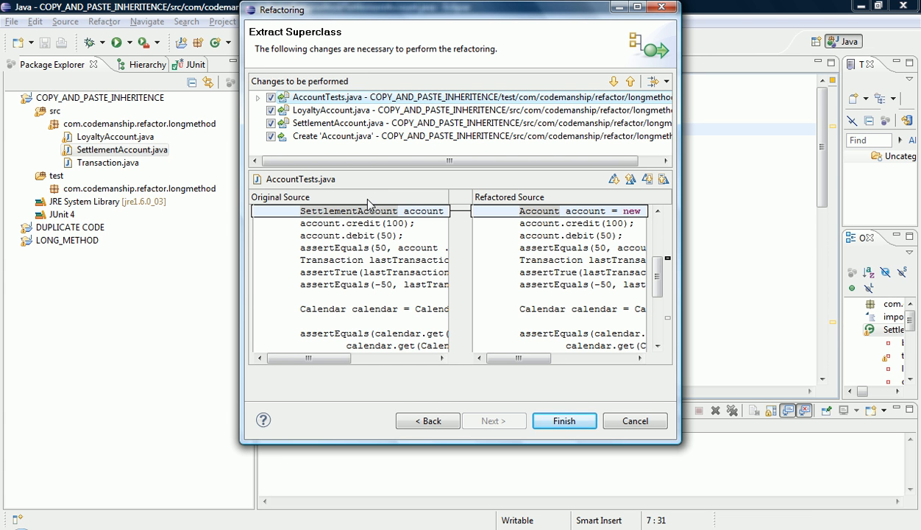
{"action": "mouse_move", "coordinate": [542, 215]}
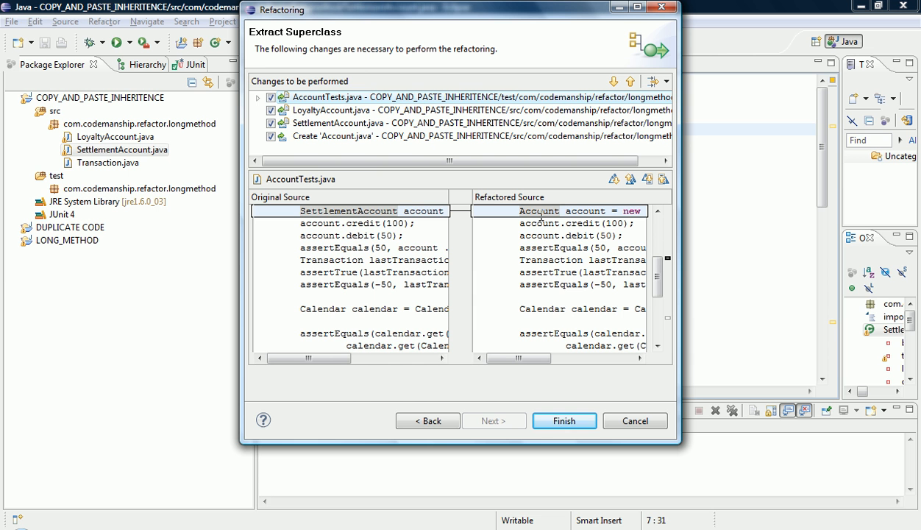
{"action": "mouse_move", "coordinate": [541, 444]}
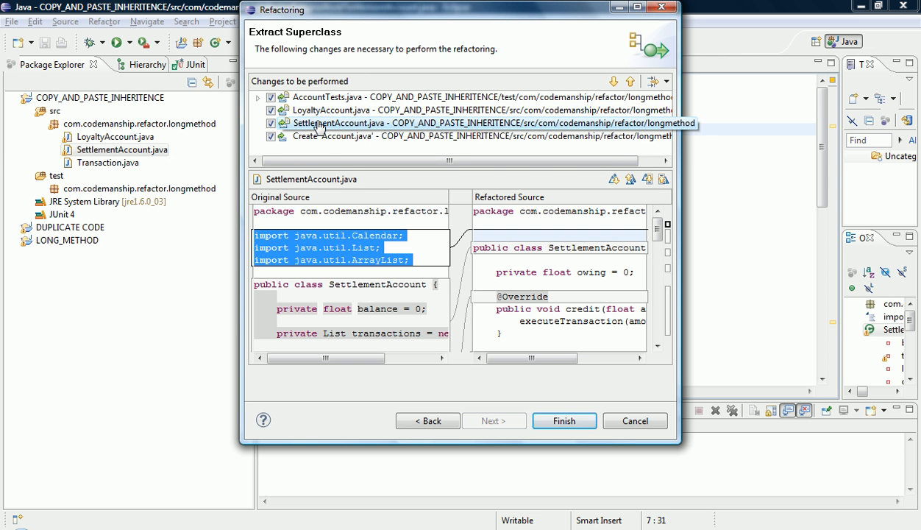
{"action": "left_click", "coordinate": [331, 136]}
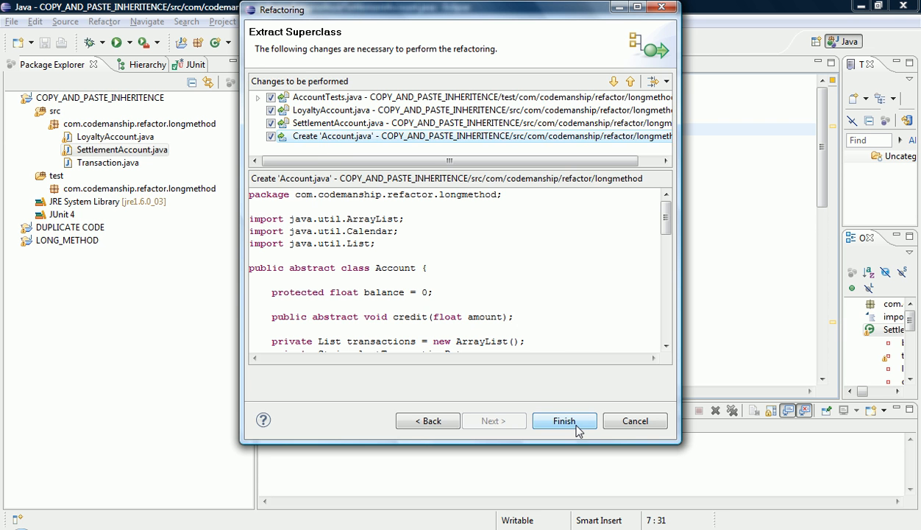
Finish the extraction and rerun AccountTests in the JUnit view, 2 of 2 passing
{"action": "left_click", "coordinate": [565, 420]}
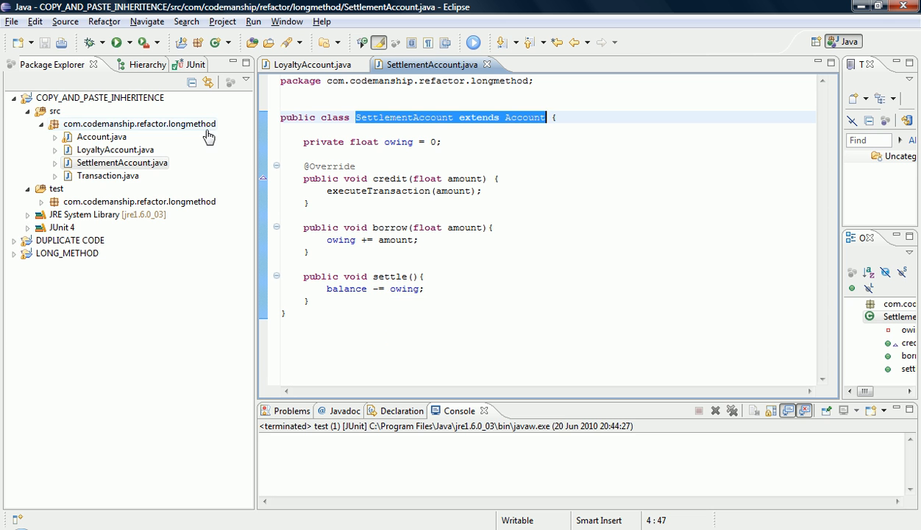
{"action": "left_click", "coordinate": [171, 65]}
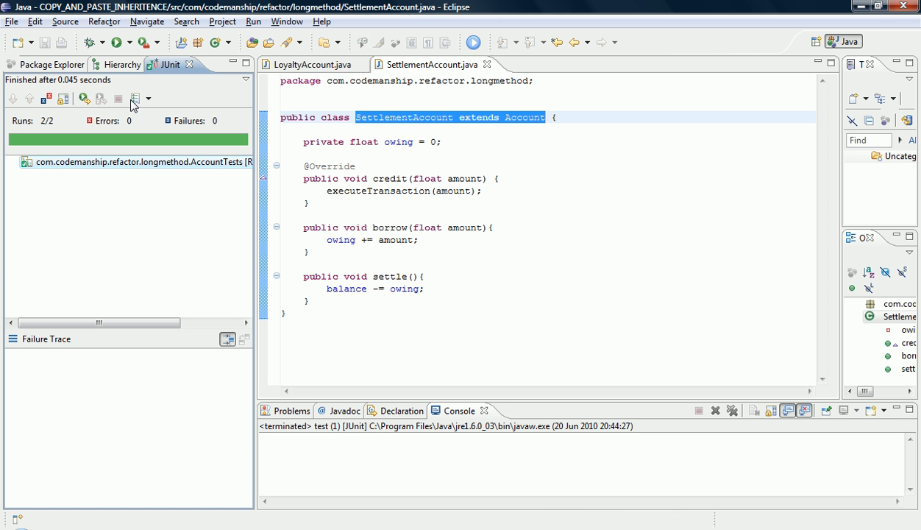
{"action": "left_click", "coordinate": [117, 41]}
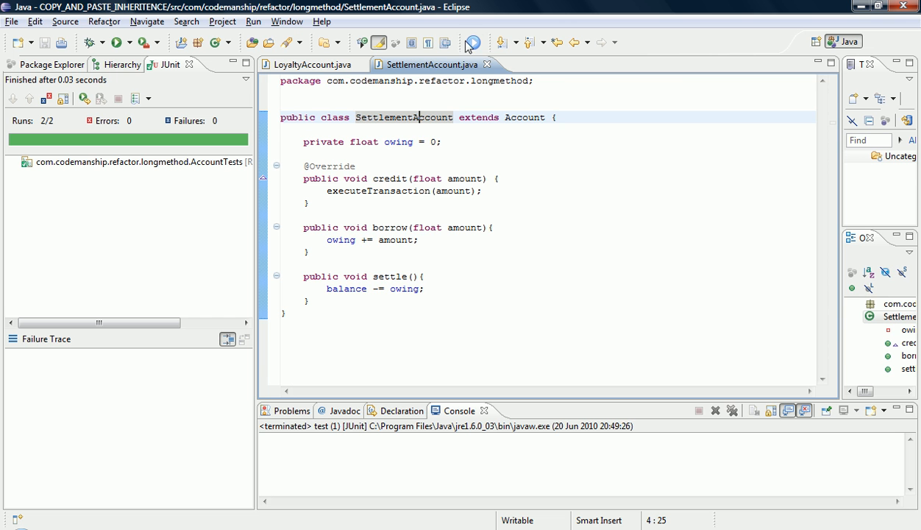
Open Account.java from Package Explorer and review its balance, transactions, abstract credit and helpers
{"action": "left_click", "coordinate": [309, 64]}
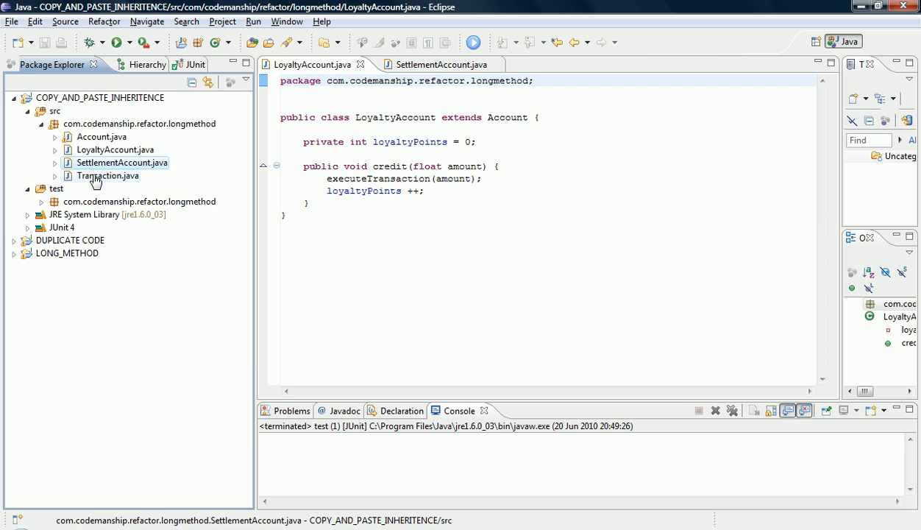
{"action": "left_click", "coordinate": [100, 137]}
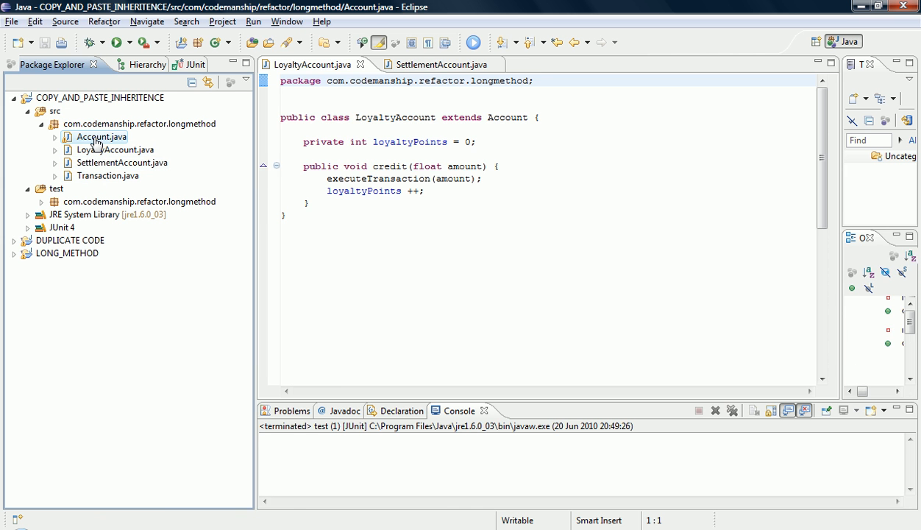
{"action": "double_click", "coordinate": [100, 137]}
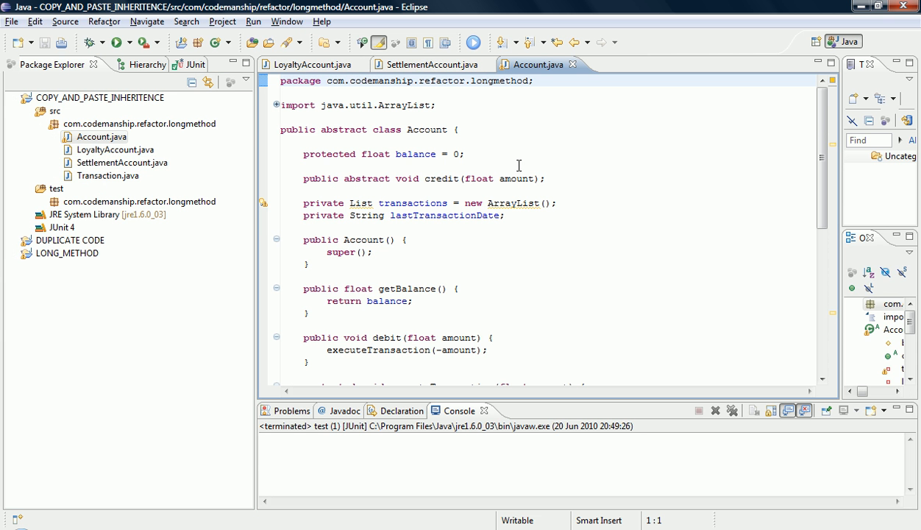
{"action": "scroll", "scroll_direction": "down", "scroll_amount": 3}
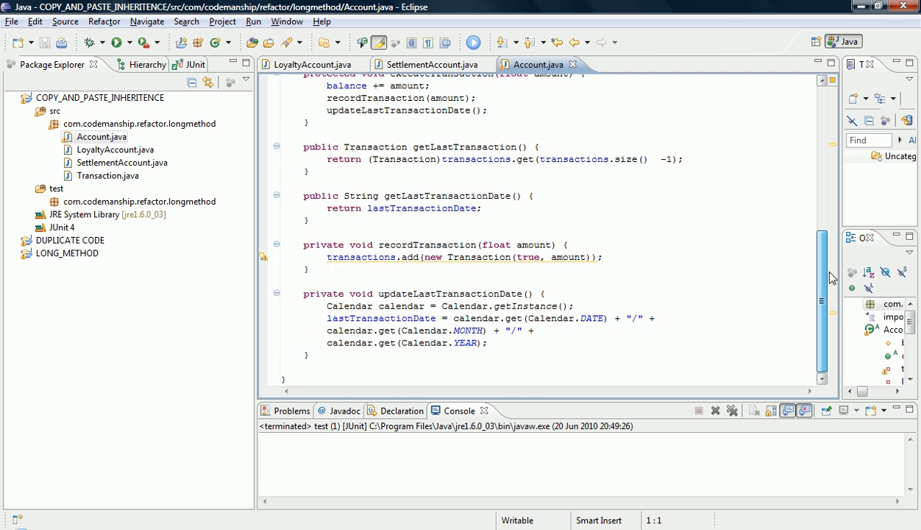
{"action": "scroll", "scroll_direction": "up", "scroll_amount": 3}
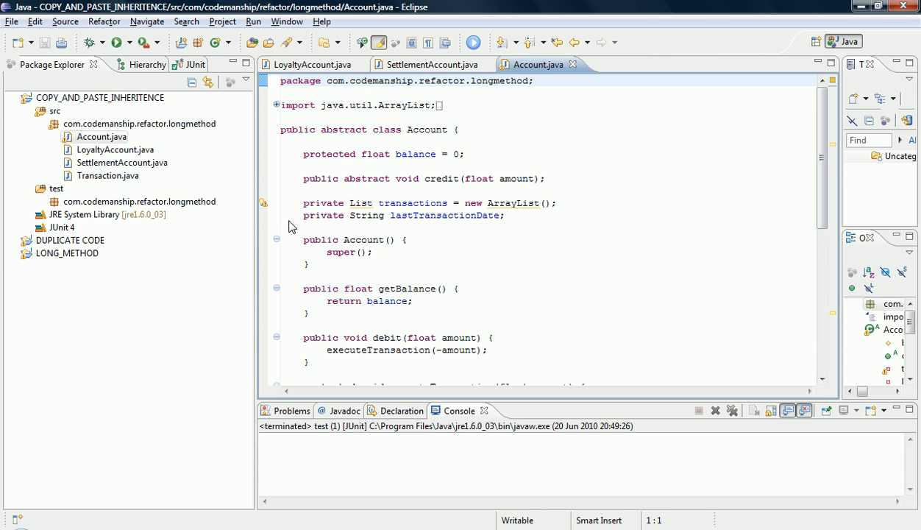